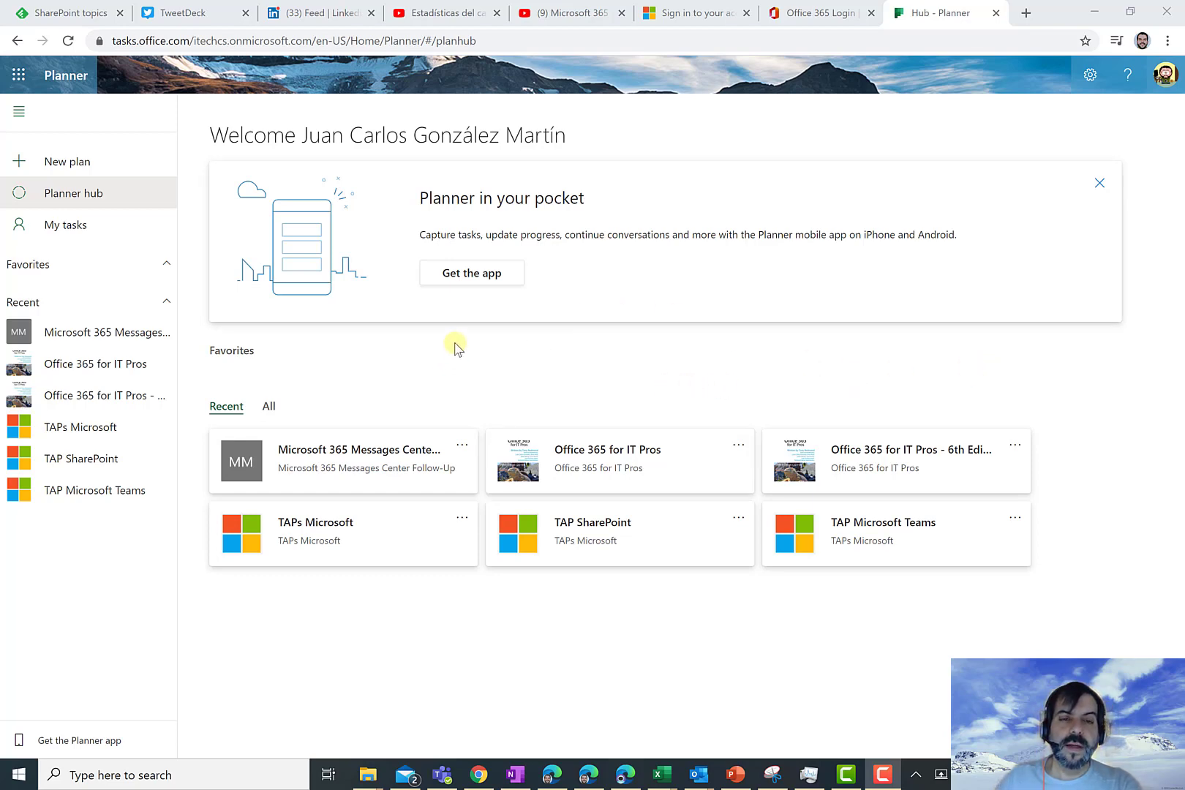
{"action": "mouse_move", "coordinate": [348, 449]}
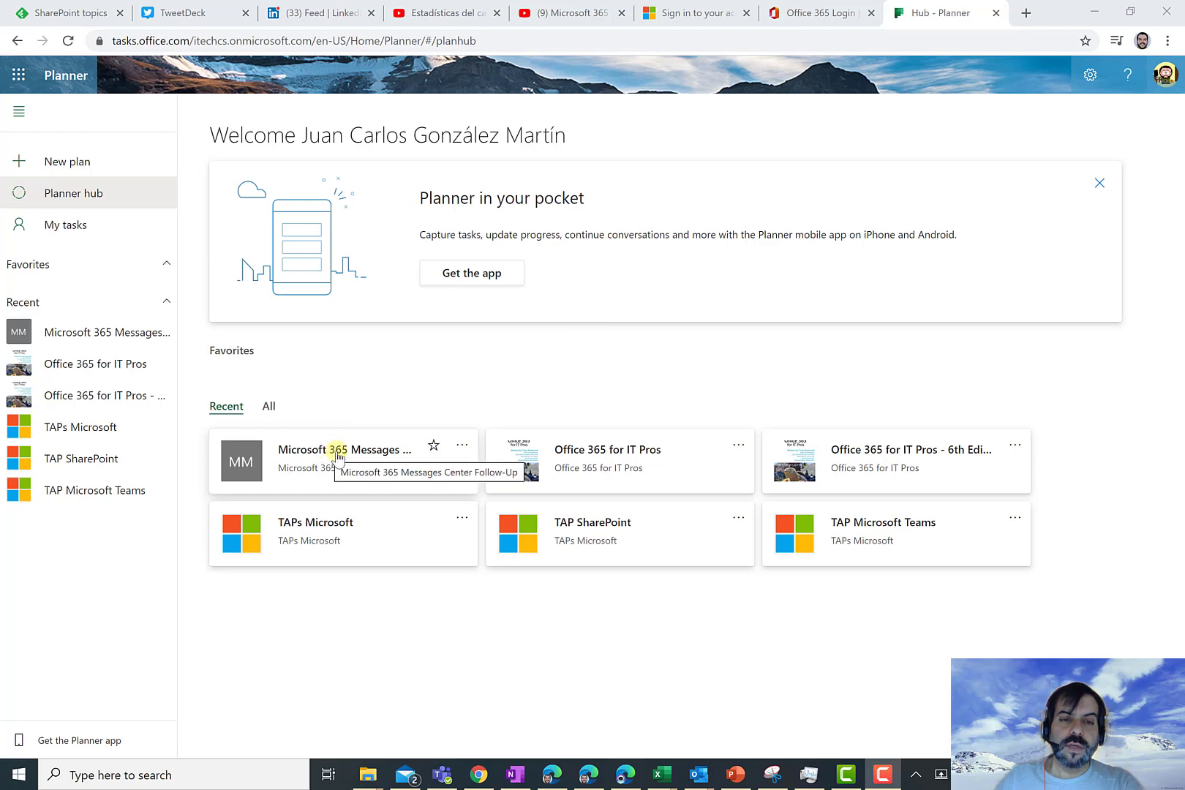
Open the Microsoft 365 Messages Center Follow-Up plan from the Planner hub.
{"action": "left_click", "coordinate": [342, 449]}
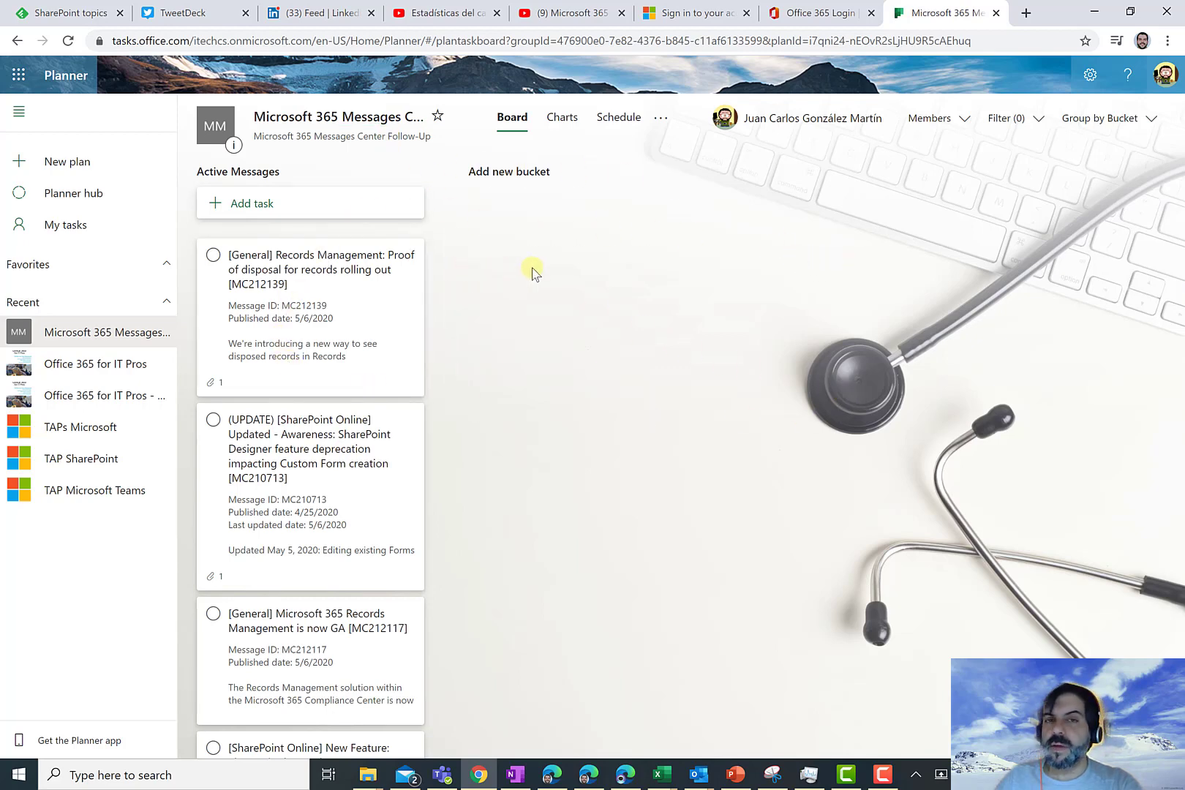
{"action": "mouse_move", "coordinate": [528, 275]}
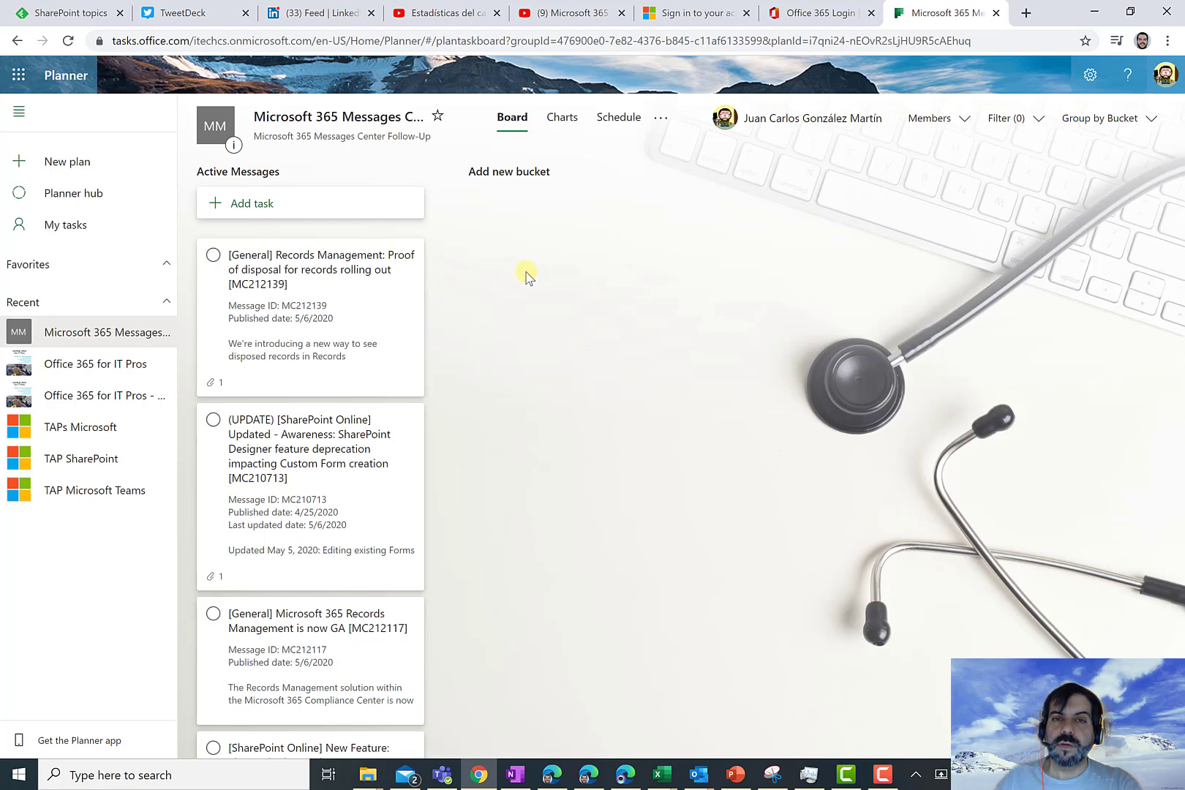
{"action": "mouse_move", "coordinate": [610, 268]}
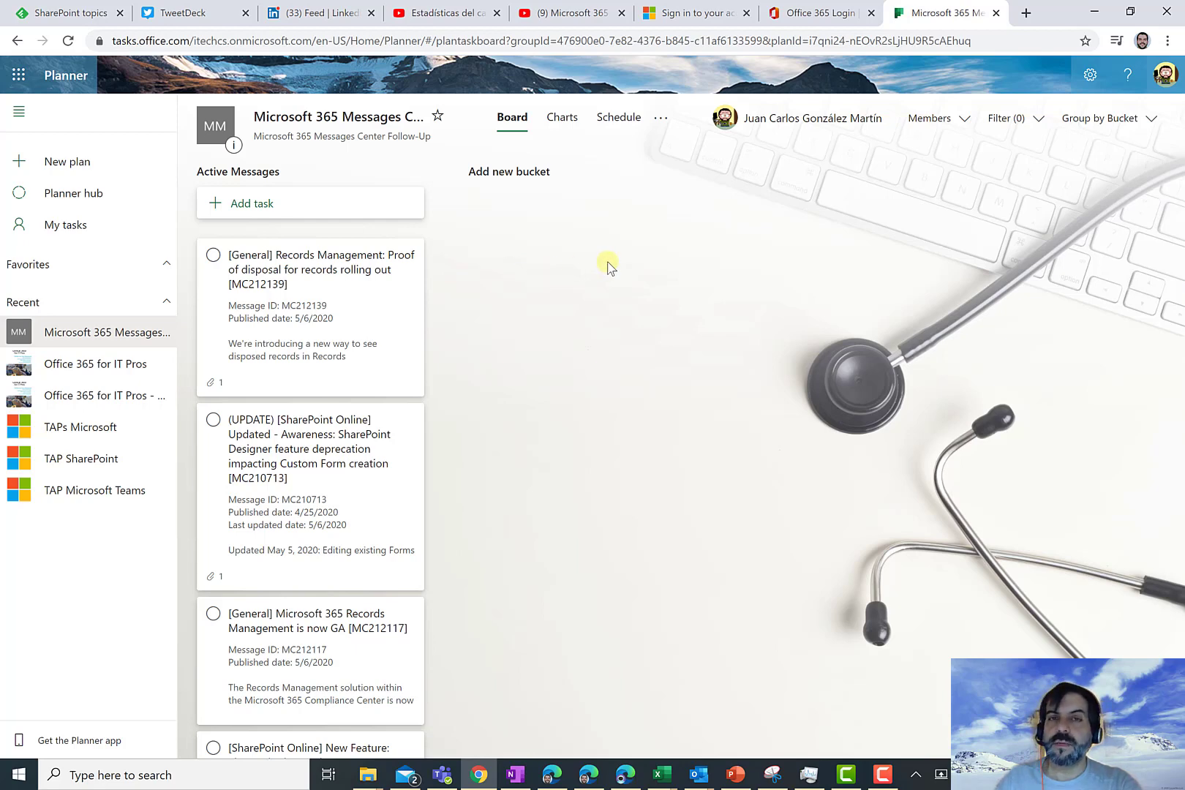
{"action": "mouse_move", "coordinate": [653, 151]}
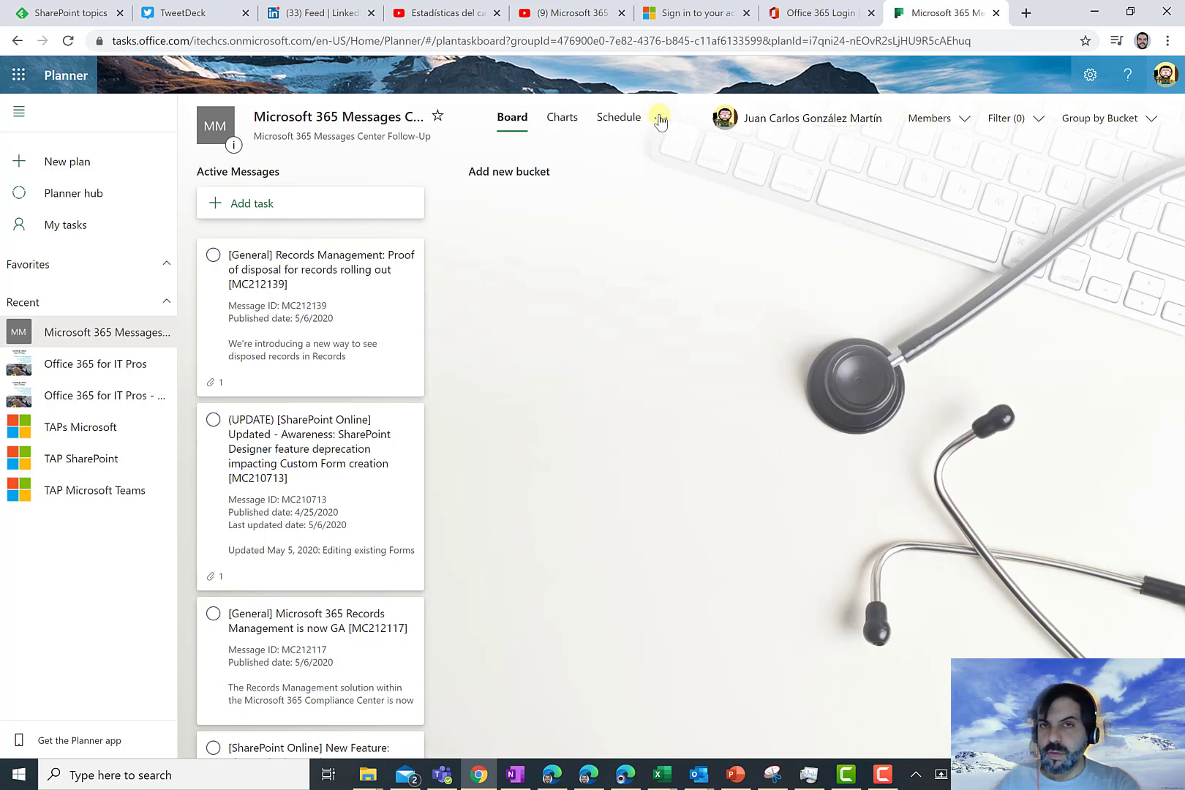
Open Plan settings from the plan's more-options menu beside Schedule.
{"action": "left_click", "coordinate": [658, 118]}
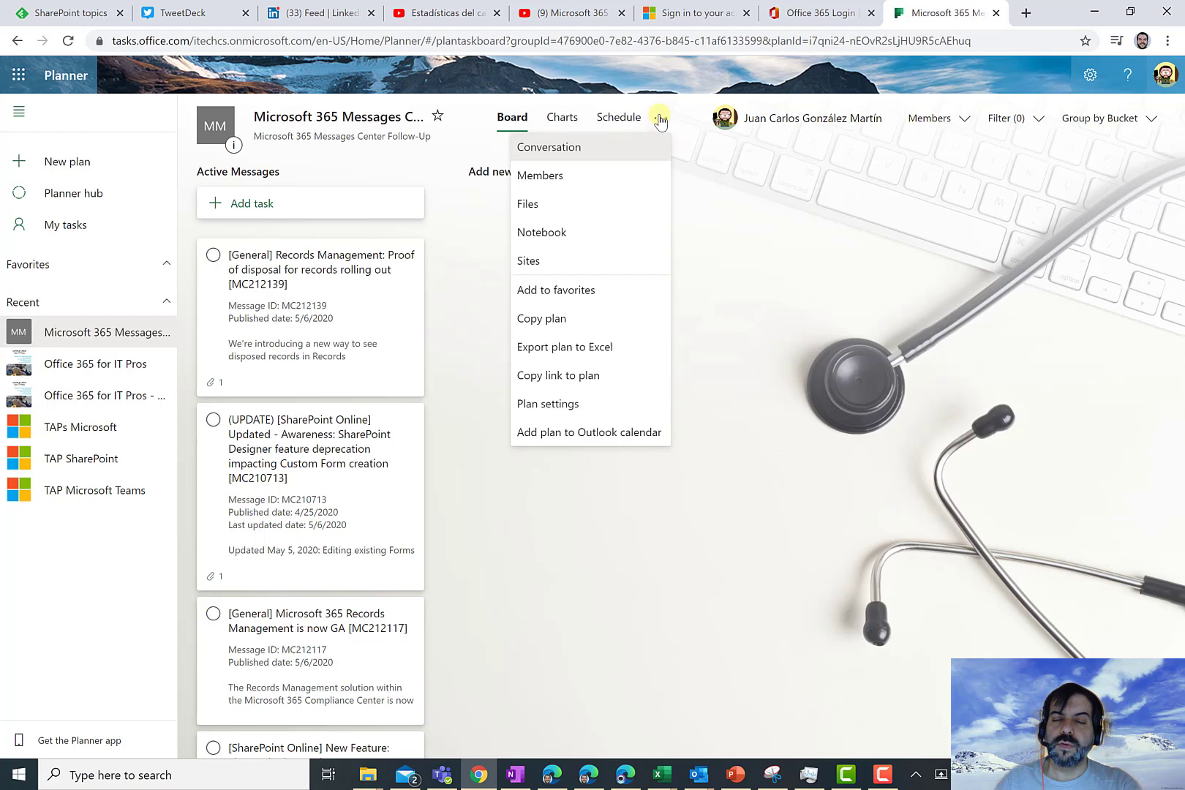
{"action": "mouse_move", "coordinate": [600, 411]}
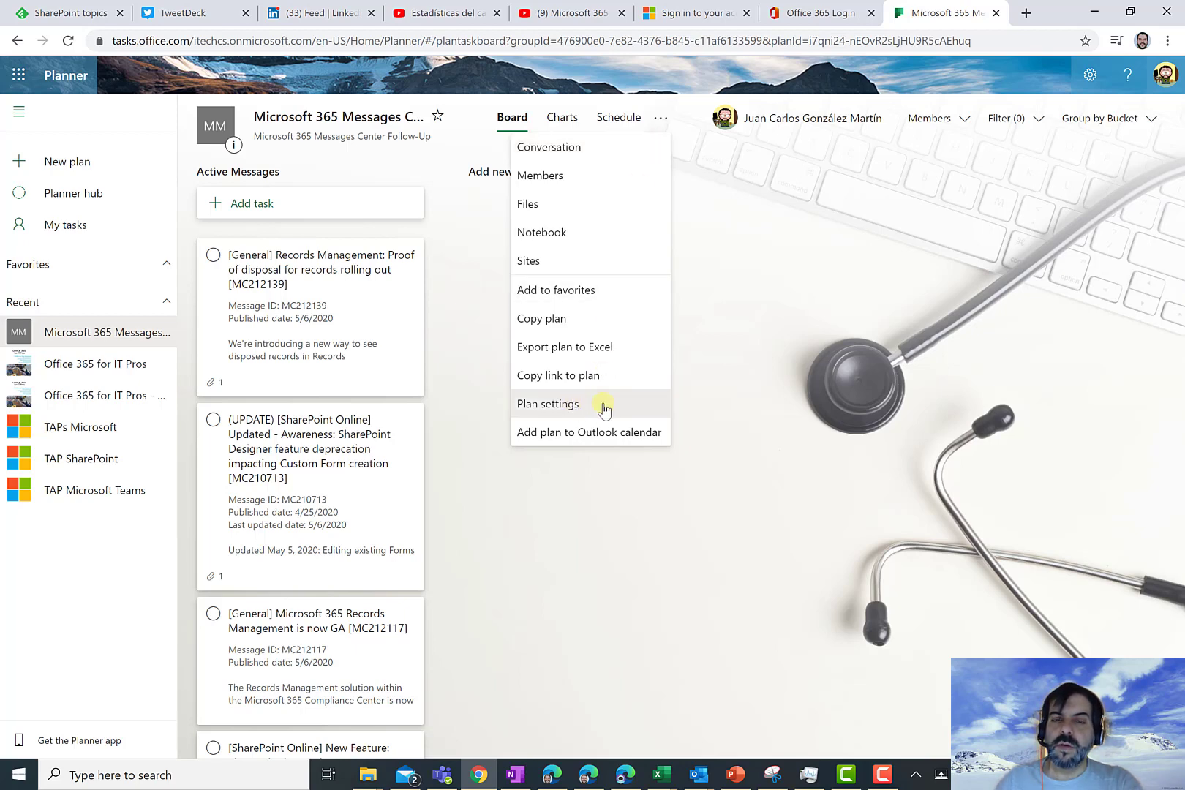
{"action": "left_click", "coordinate": [548, 402]}
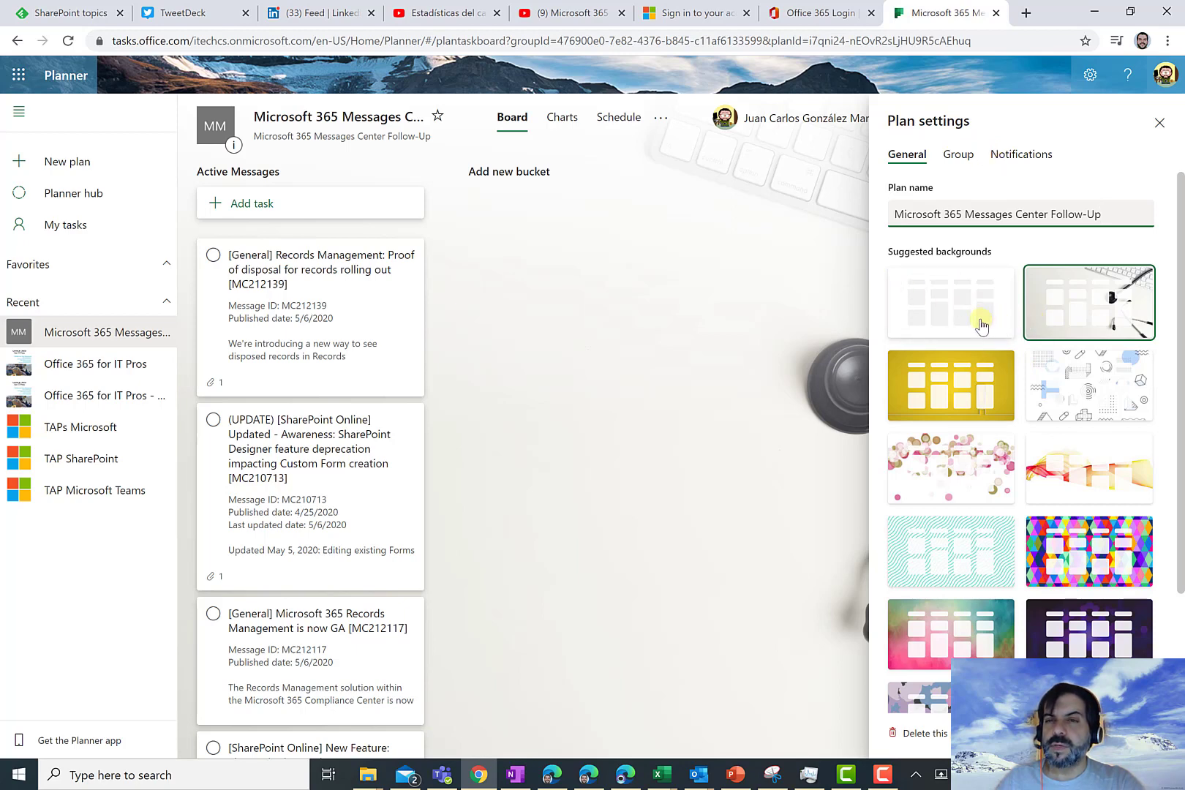
Apply the black-and-white geometric shapes suggested background, then show the Group details.
{"action": "left_click", "coordinate": [1017, 213]}
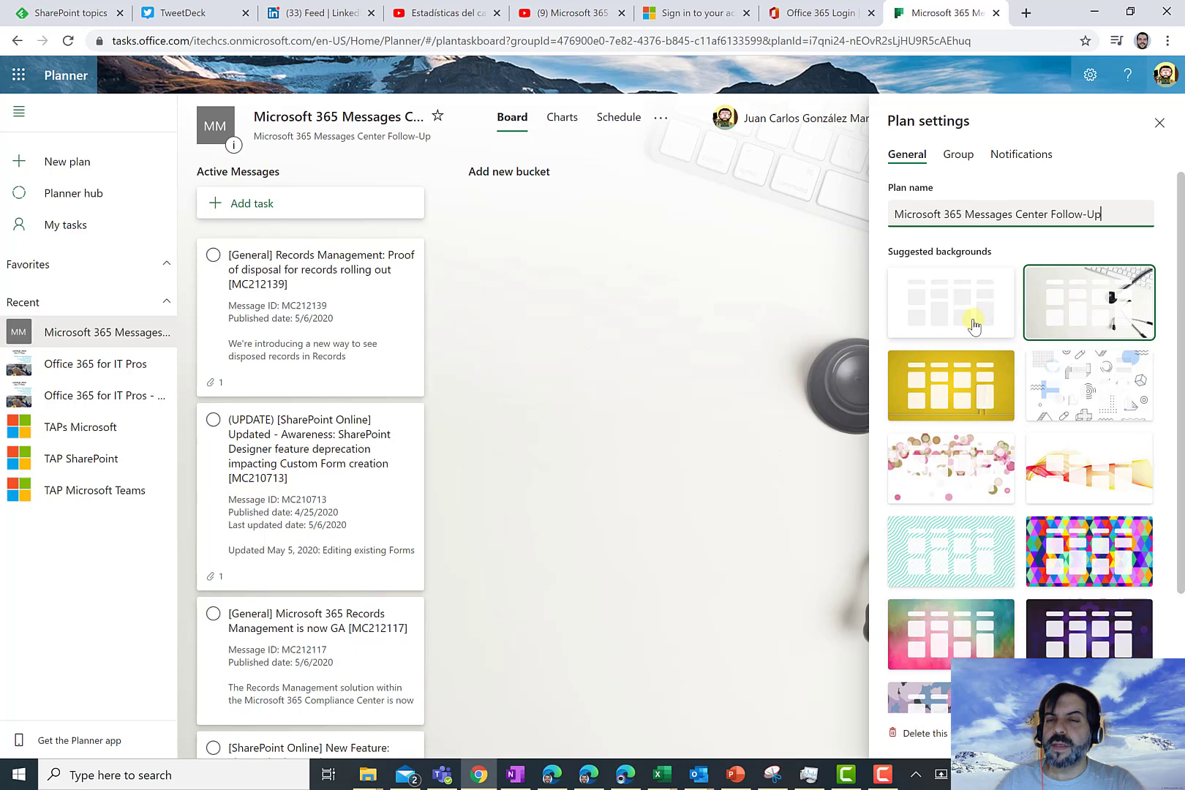
{"action": "mouse_move", "coordinate": [983, 342]}
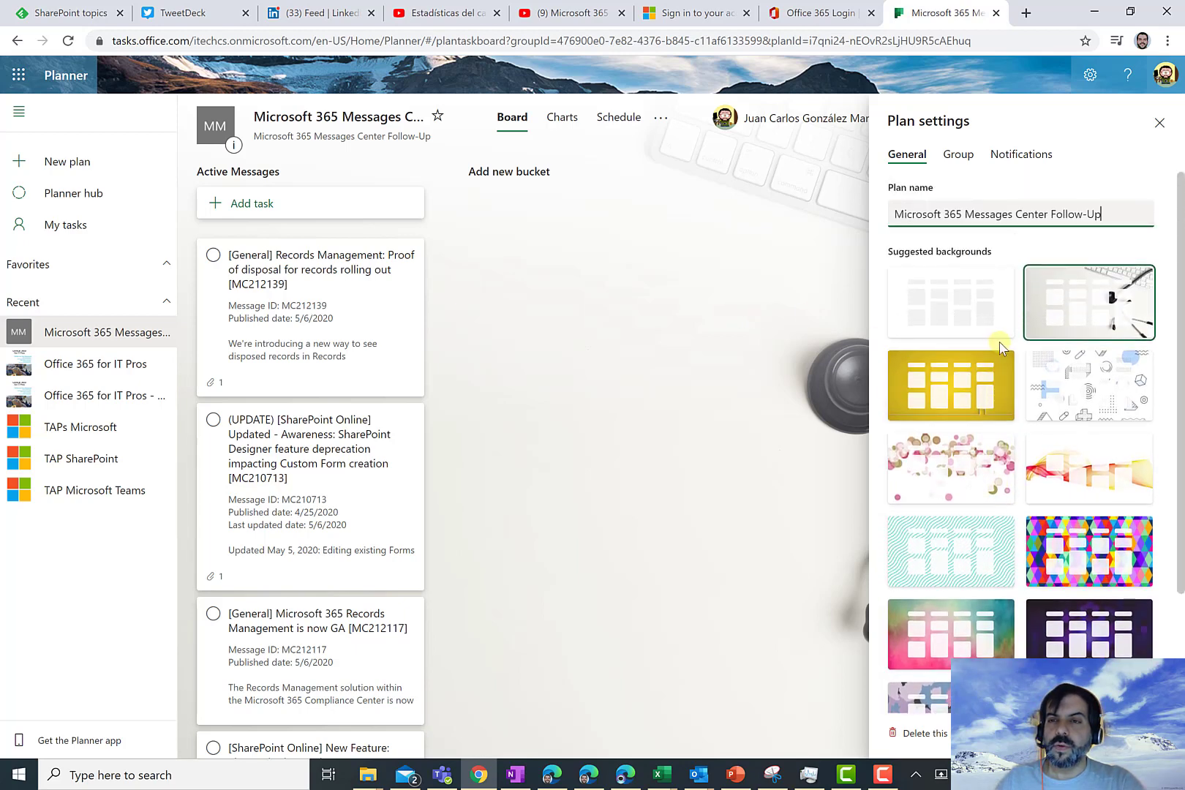
{"action": "left_click", "coordinate": [1088, 386]}
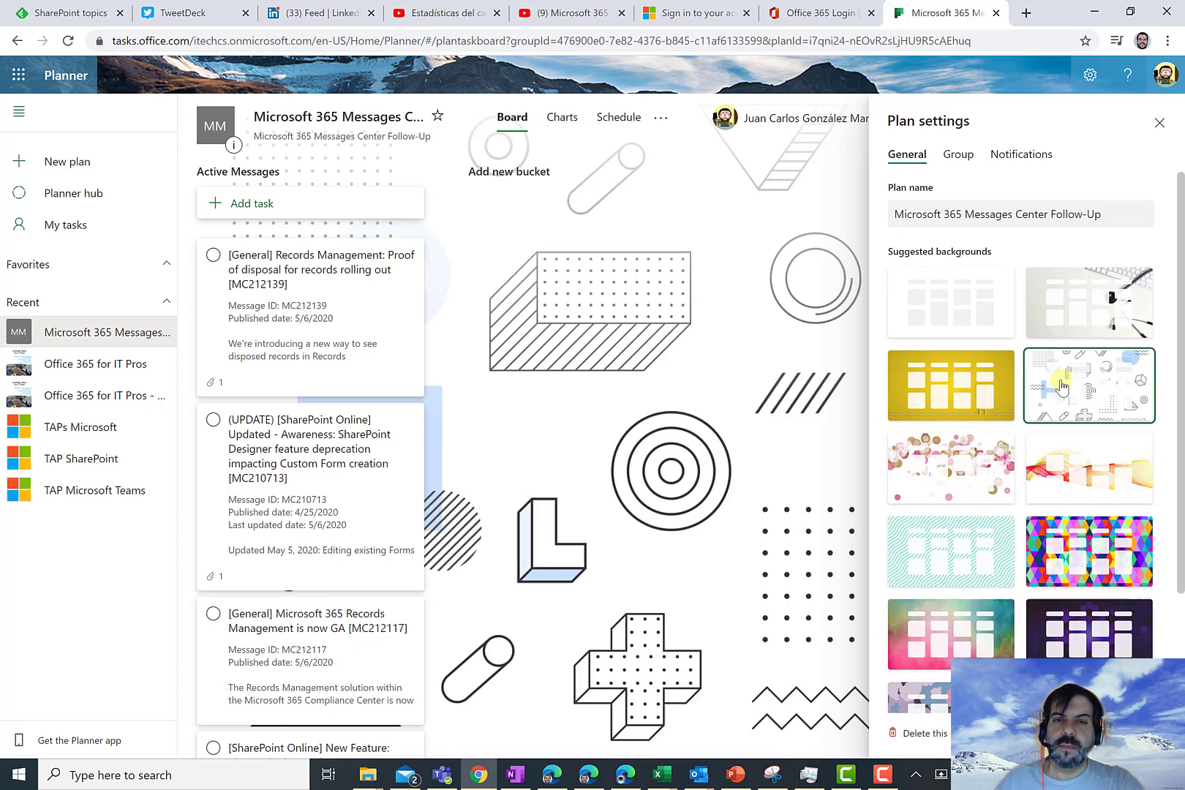
{"action": "mouse_move", "coordinate": [905, 341]}
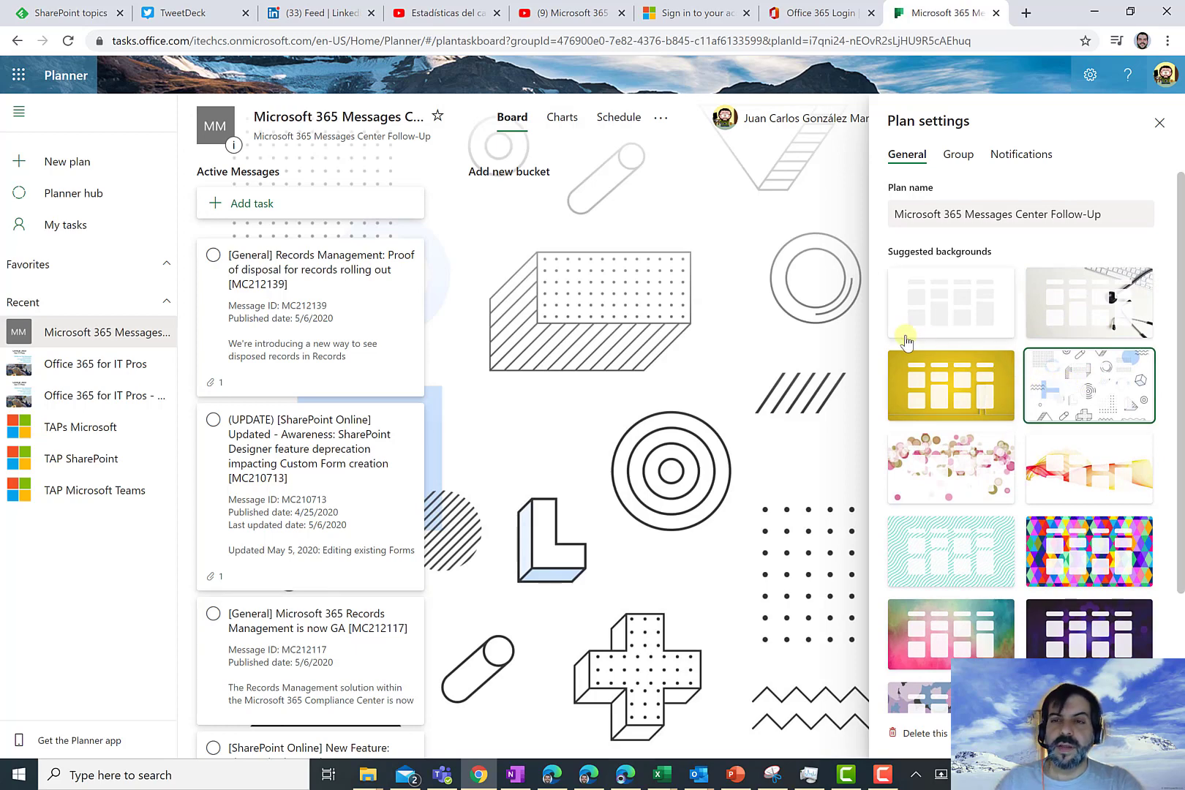
{"action": "scroll", "scroll_direction": "down", "scroll_amount": 3}
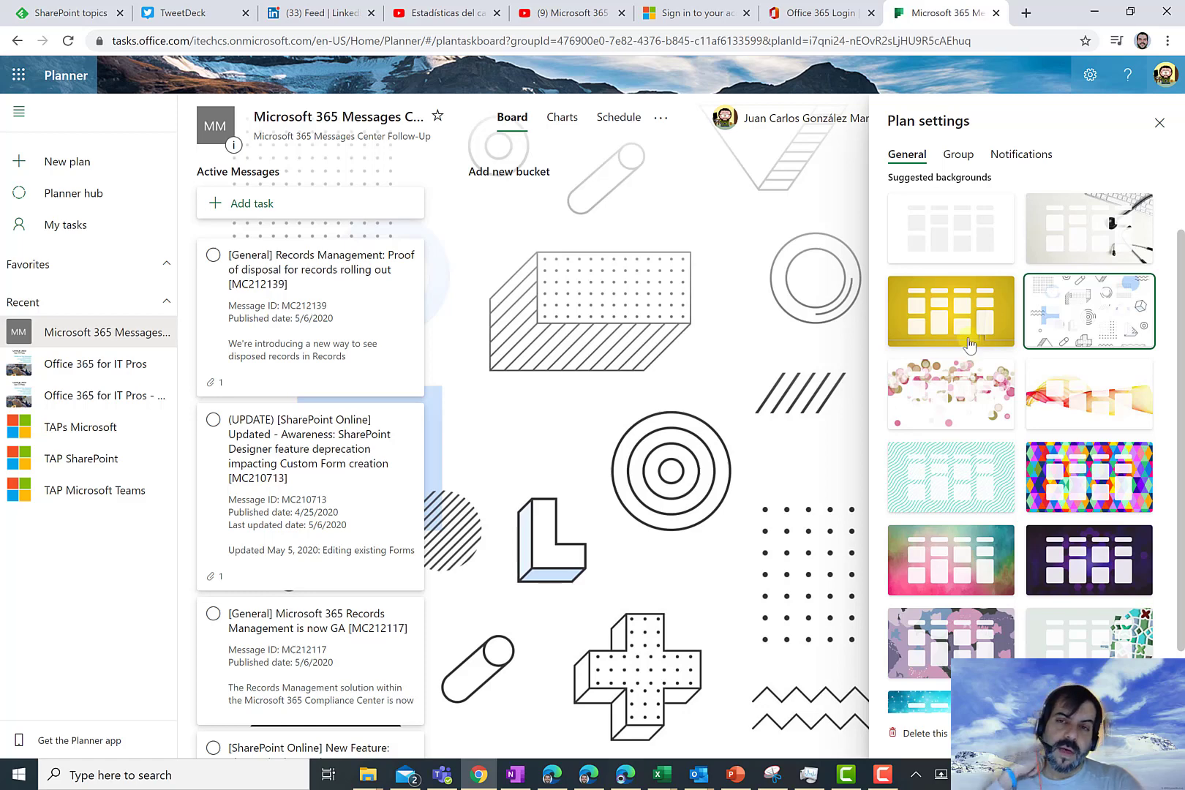
{"action": "mouse_move", "coordinate": [976, 336]}
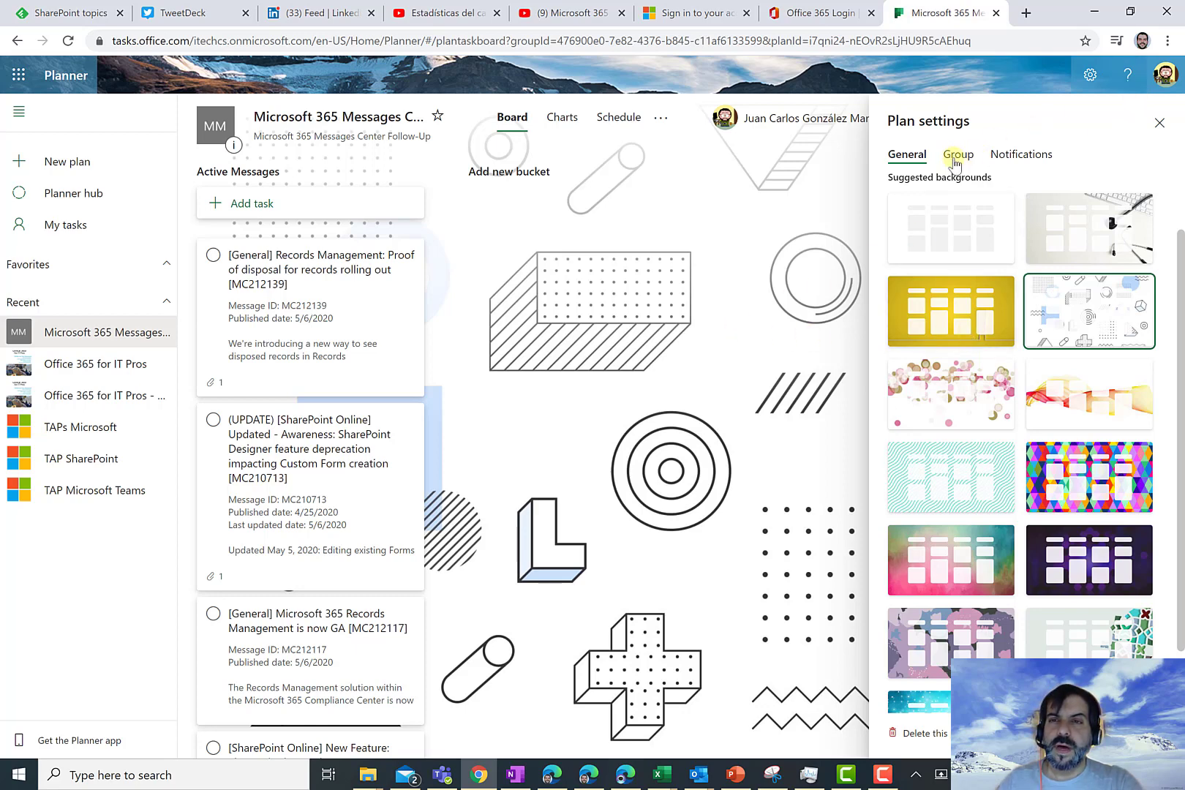
{"action": "mouse_move", "coordinate": [956, 154]}
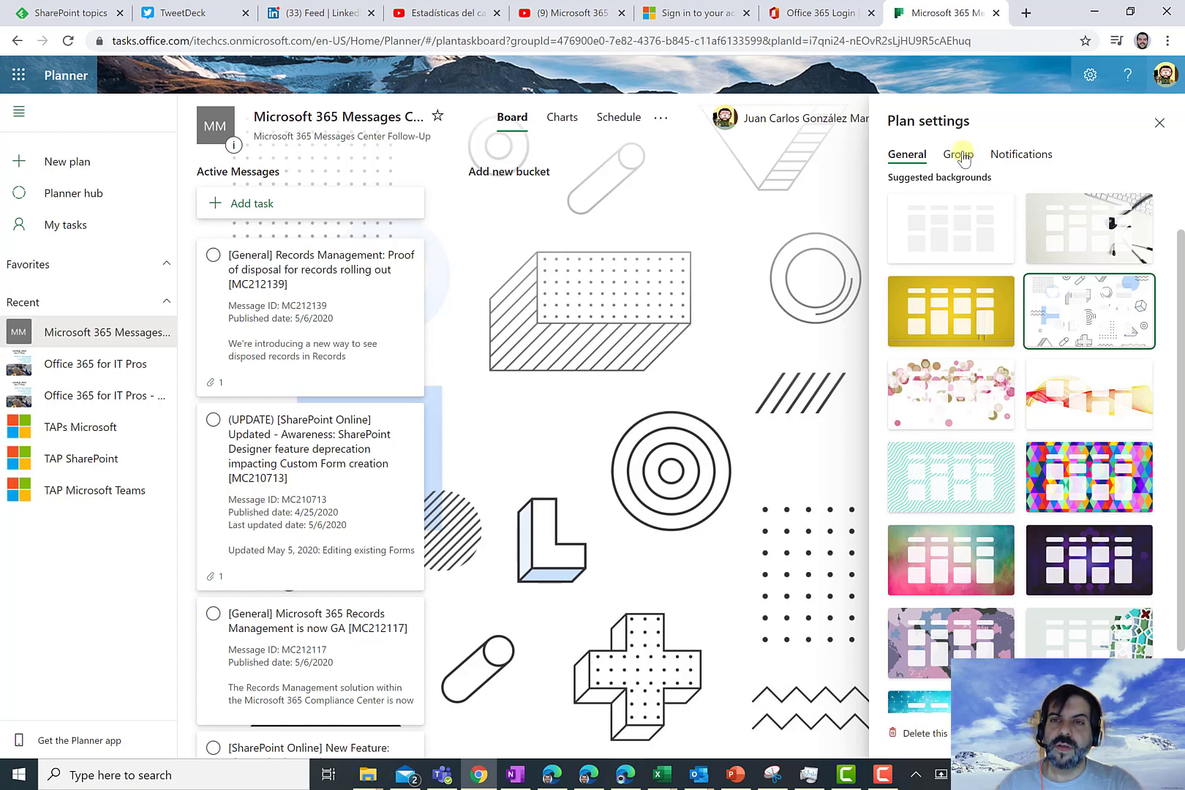
{"action": "left_click", "coordinate": [956, 153]}
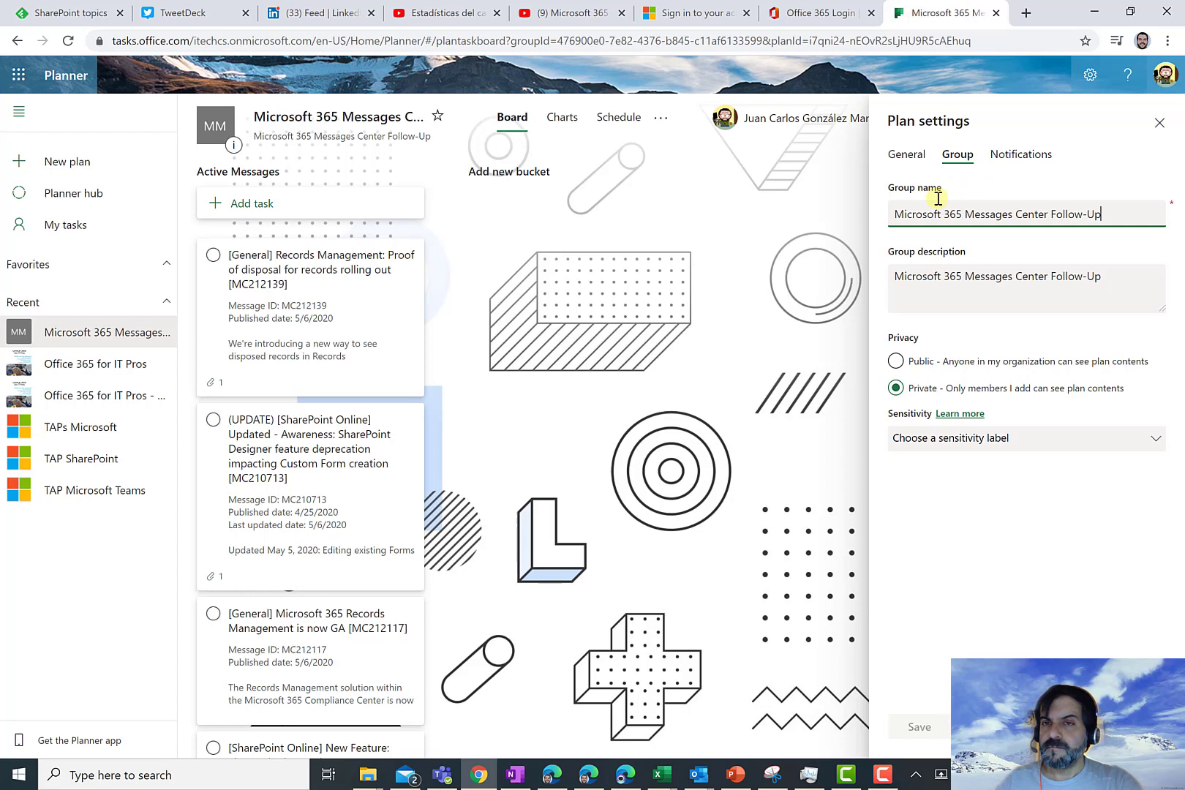
Review the sensitivity labels and notification options, then return to General settings.
{"action": "left_click", "coordinate": [895, 362]}
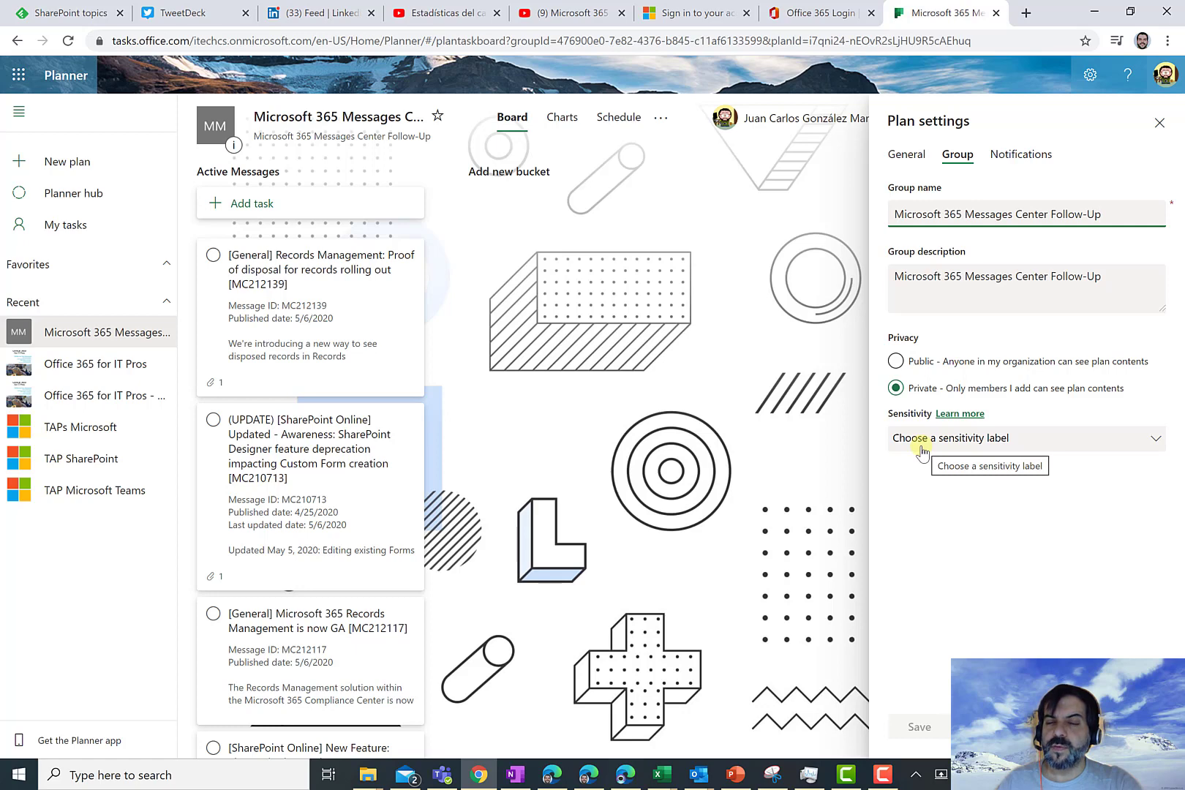
{"action": "mouse_move", "coordinate": [919, 452]}
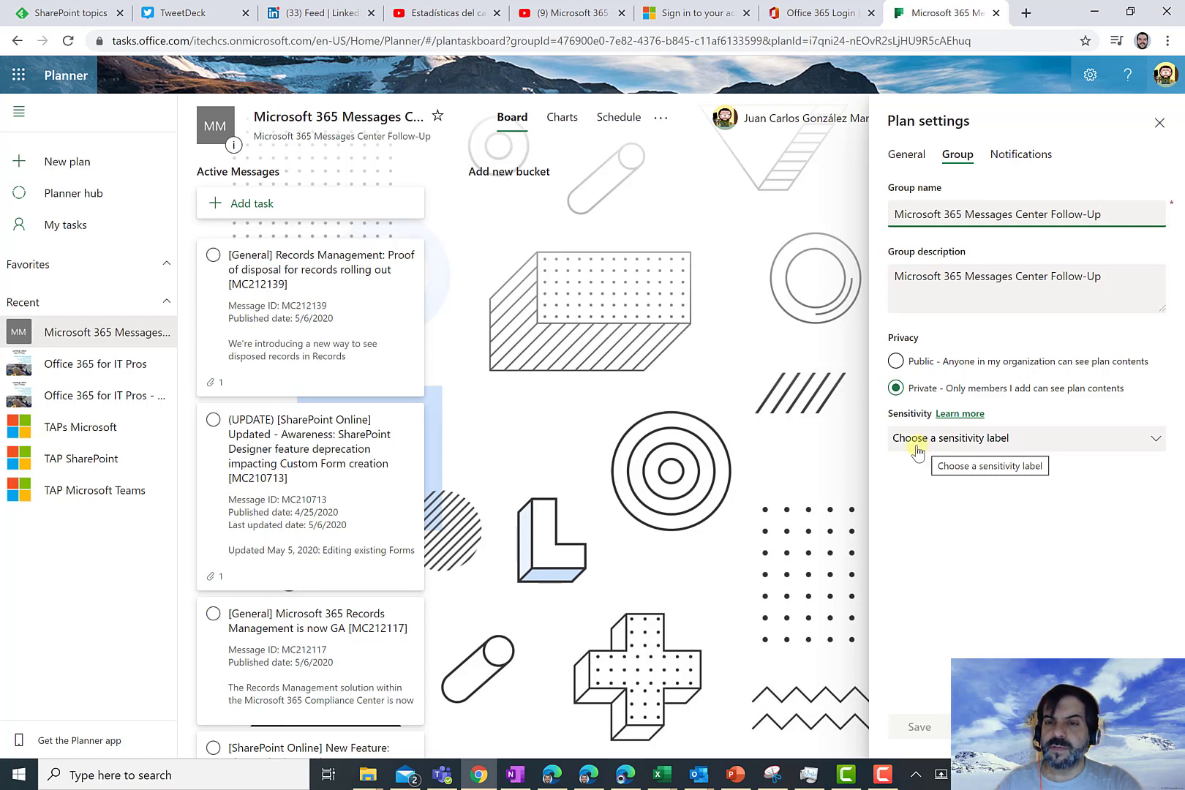
{"action": "left_click", "coordinate": [1024, 438]}
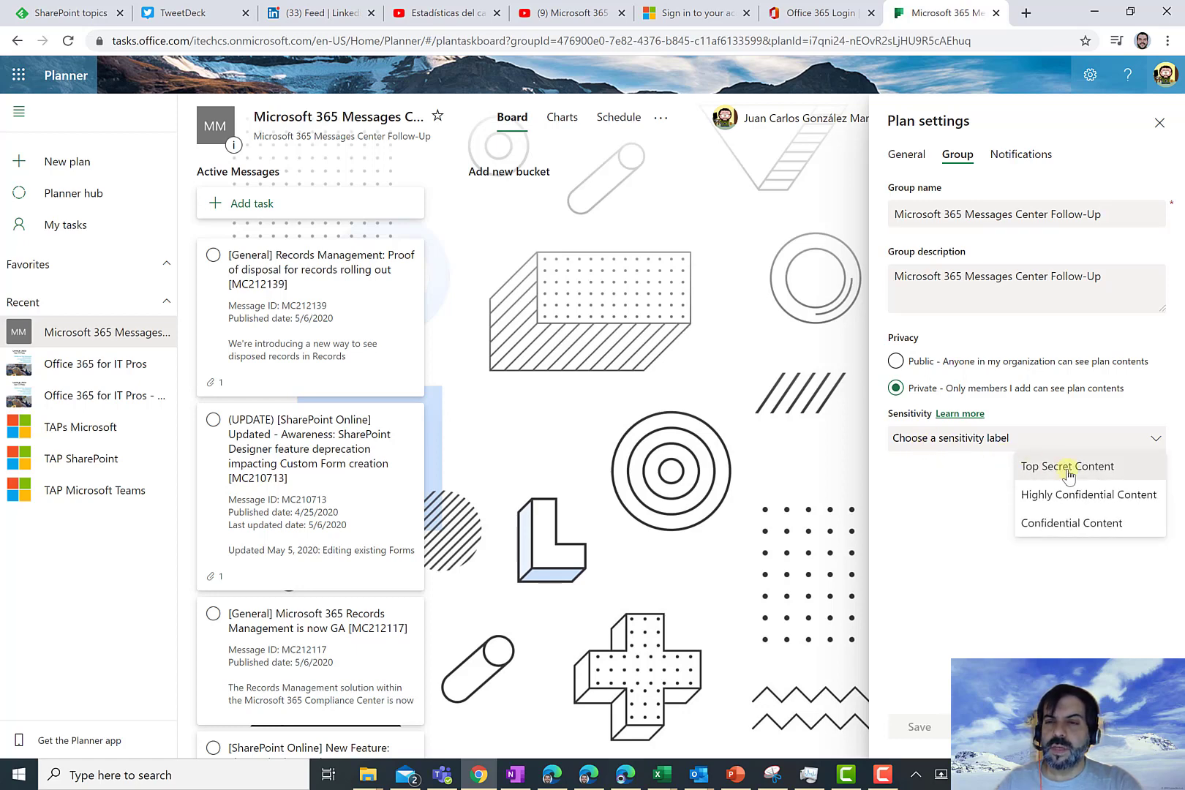
{"action": "left_click", "coordinate": [1021, 154]}
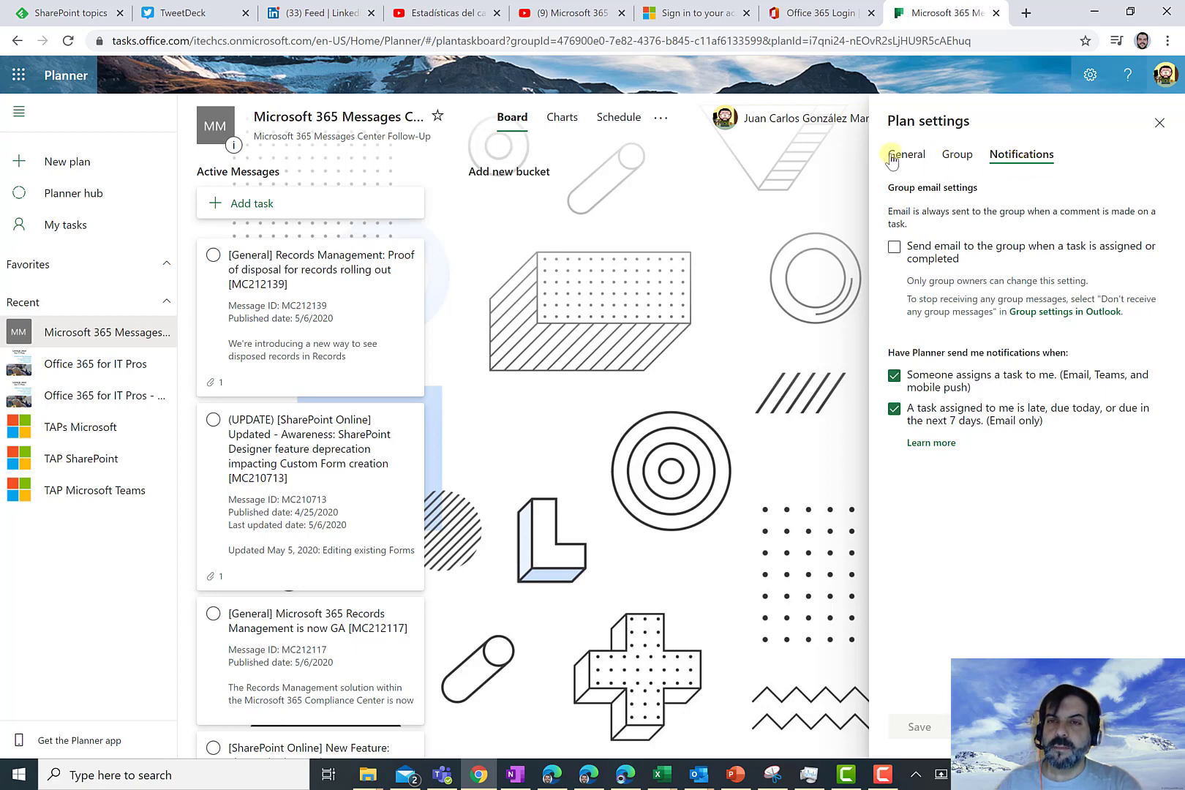
{"action": "left_click", "coordinate": [904, 153]}
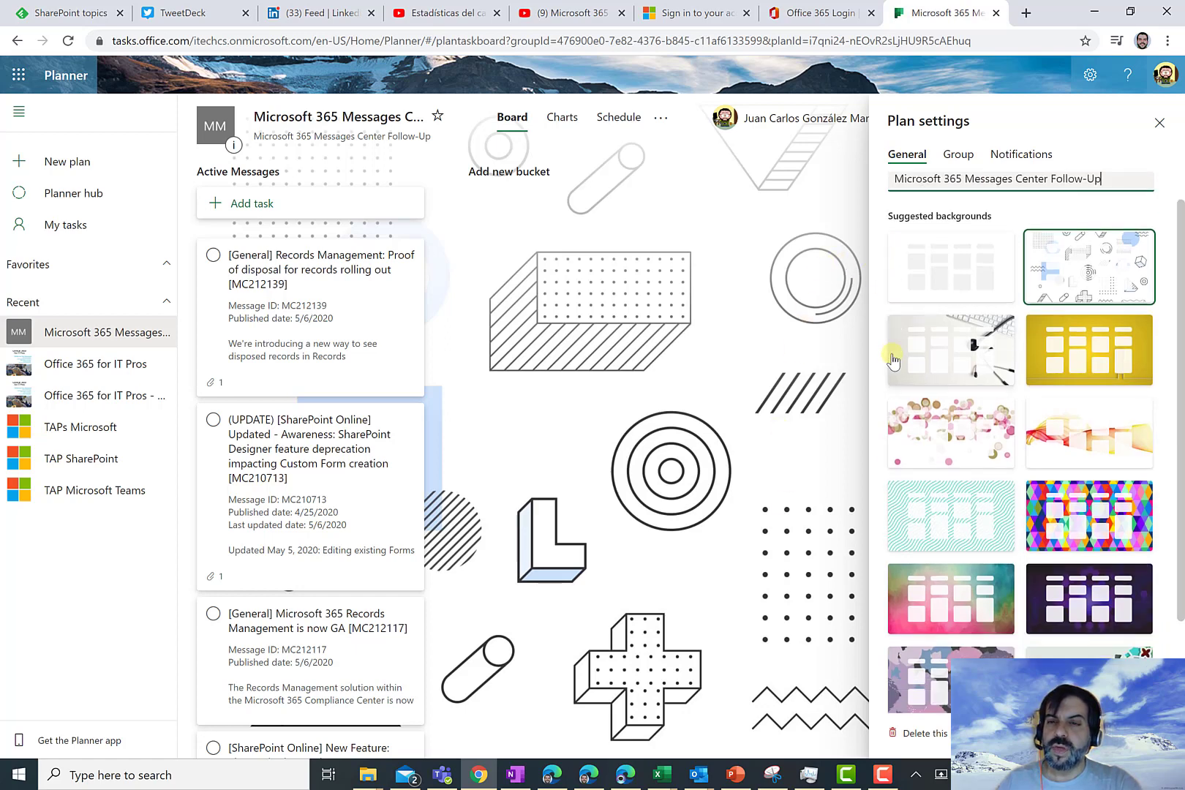
Apply the pink and purple abstract blobs suggested background to the board.
{"action": "scroll", "scroll_direction": "down", "scroll_amount": 3}
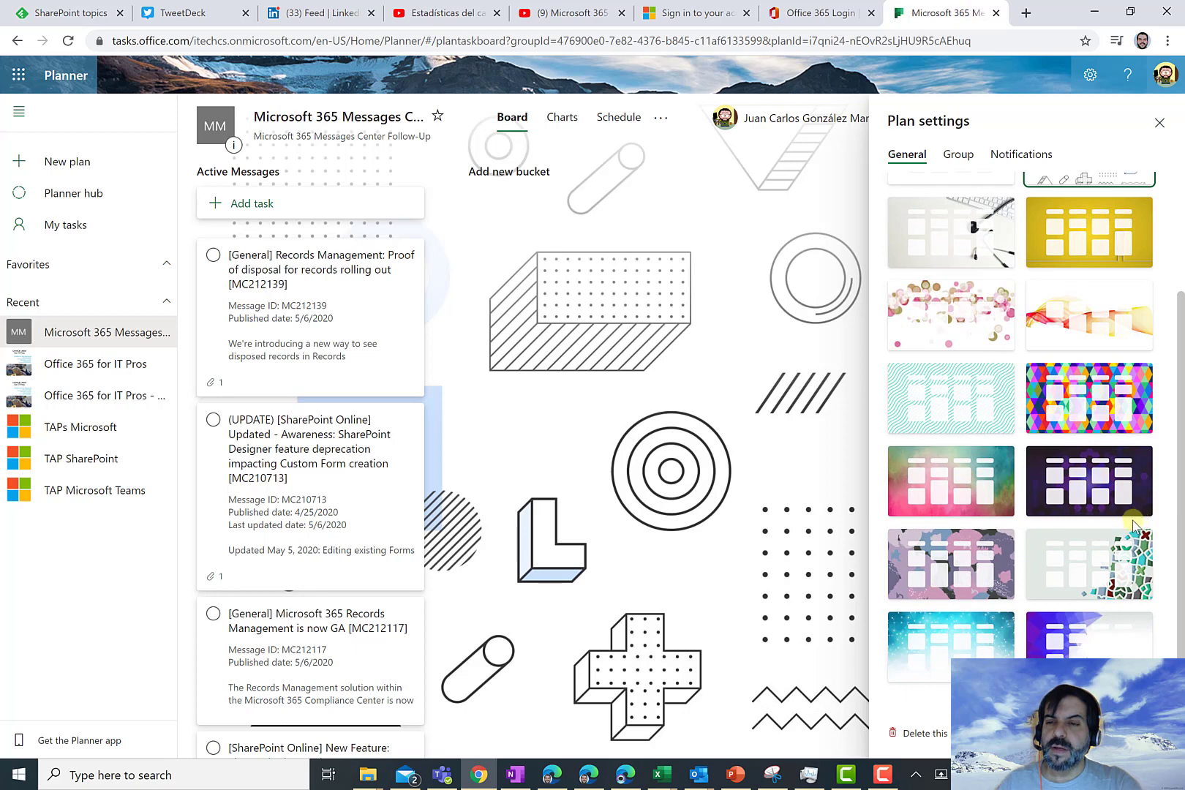
{"action": "mouse_move", "coordinate": [1000, 543]}
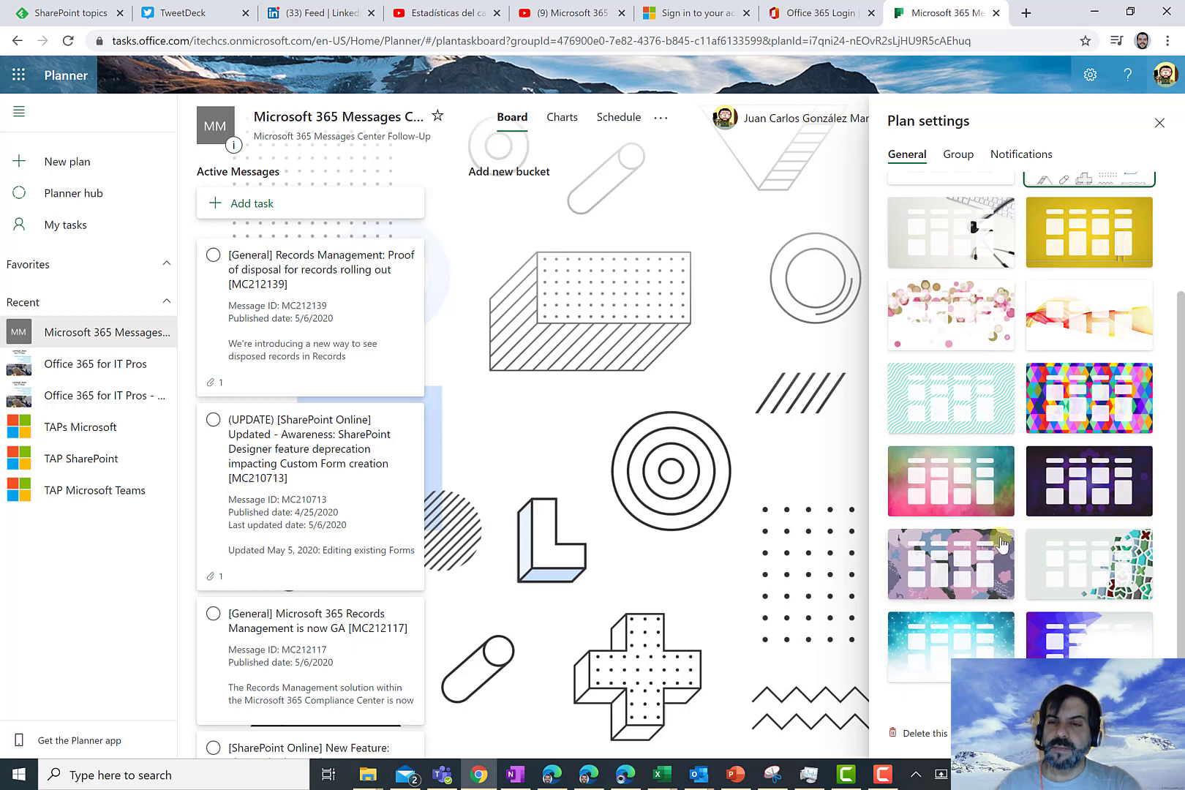
{"action": "left_click", "coordinate": [949, 563]}
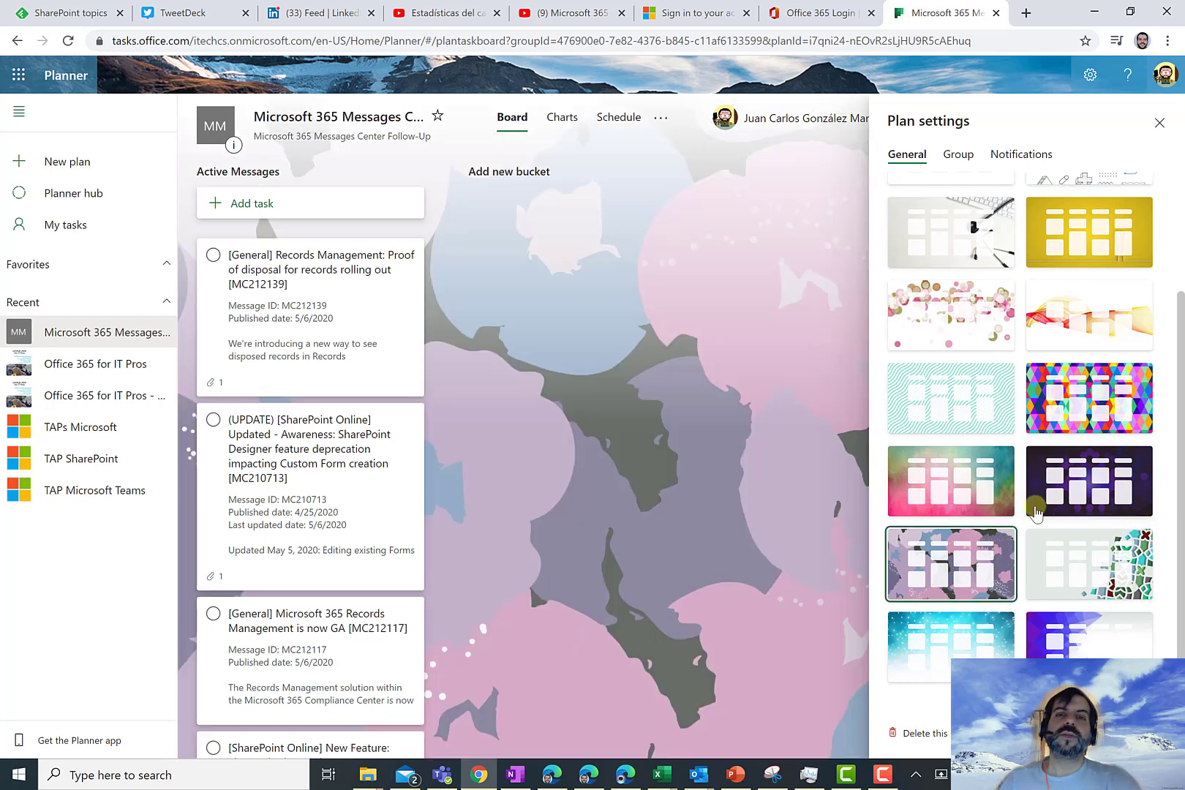
{"action": "mouse_move", "coordinate": [1091, 458]}
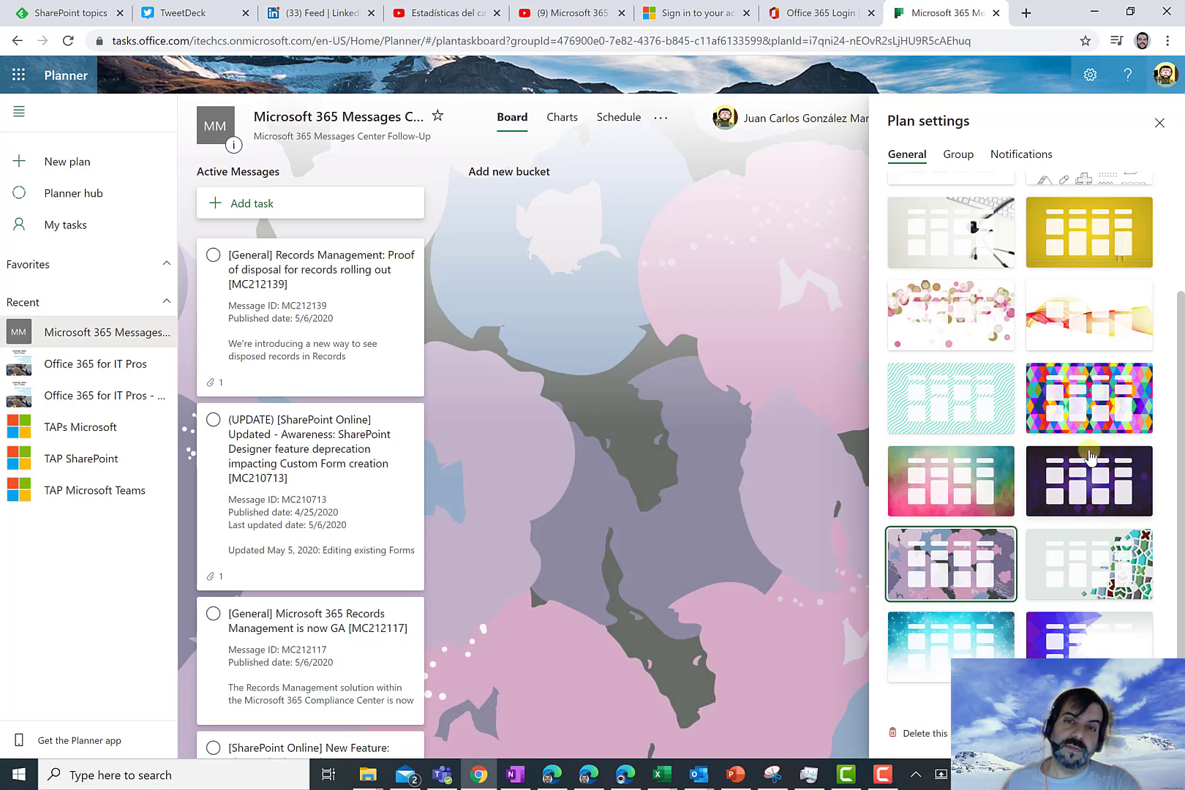